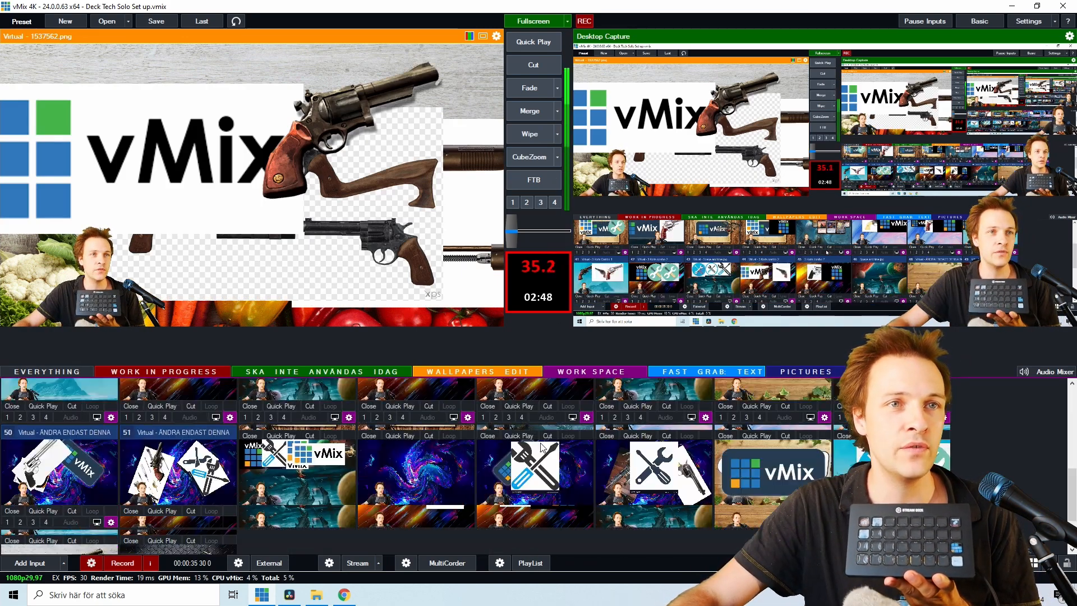
Show the position settings of the 'Virtual - 2 korts combo 2' input via its cog
{"action": "left_click", "coordinate": [806, 372]}
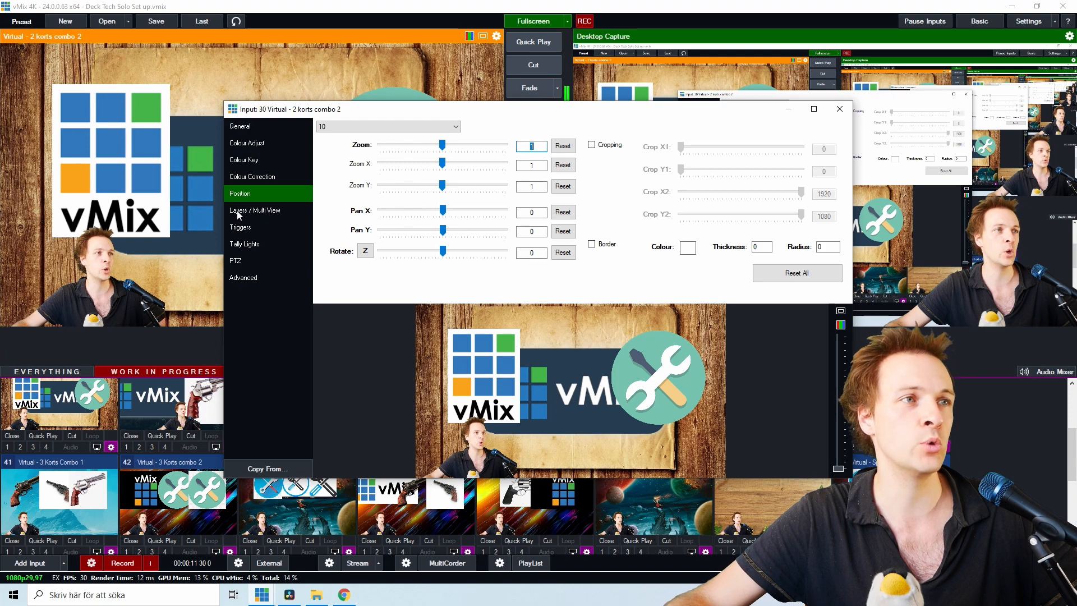
Review the Layers / Multi View page of the combo input, then close its properties window
{"action": "left_click", "coordinate": [255, 210]}
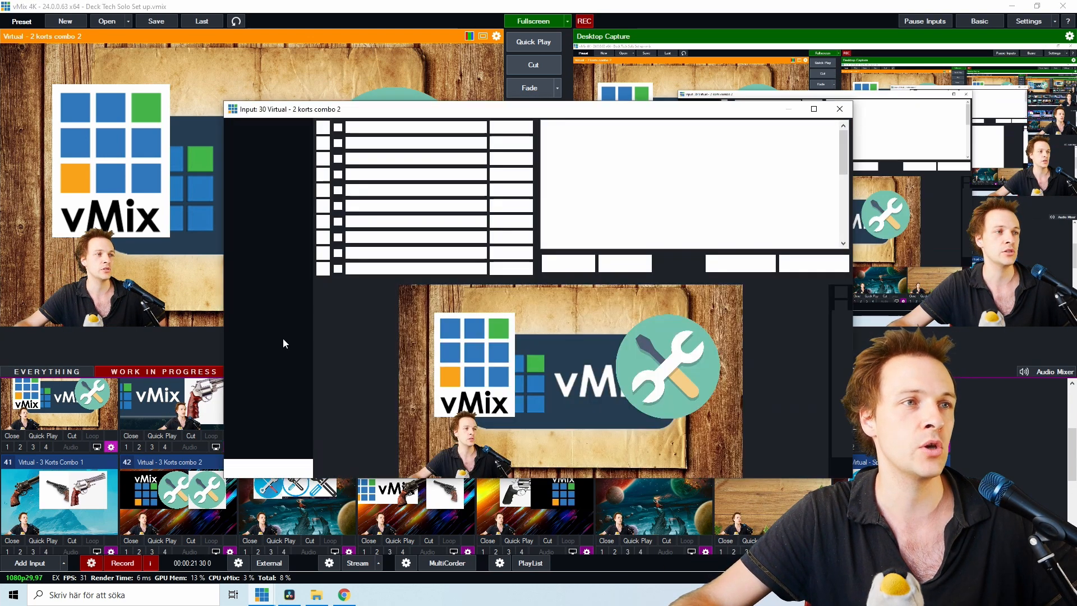
{"action": "left_click", "coordinate": [255, 210]}
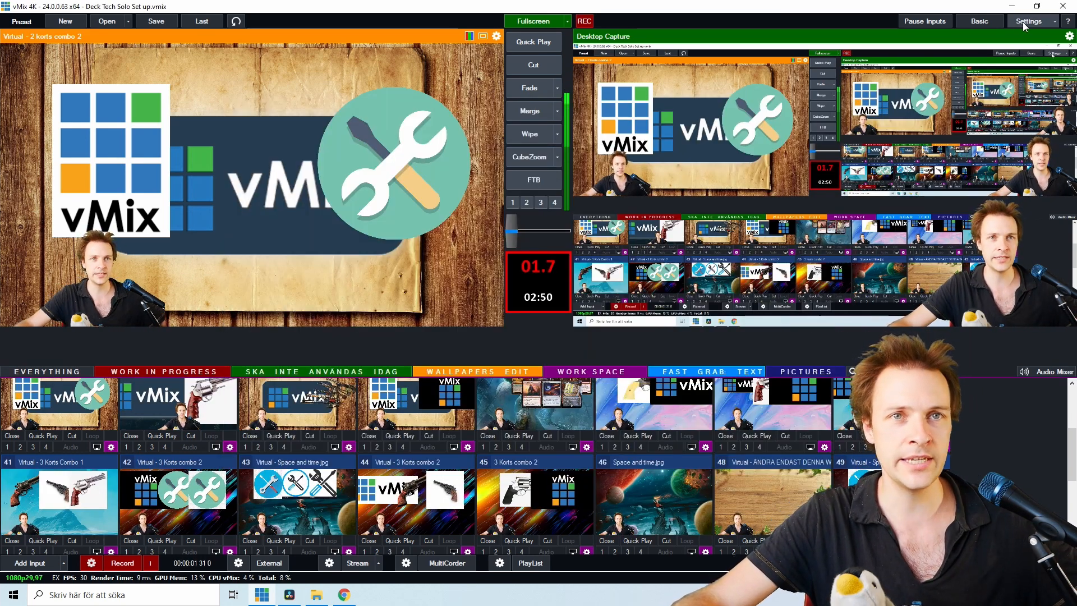
Browse the Shortcuts list in Settings through the Stream Deck SetLayer entries down to 38 Cooooolll.jpg, value 6
{"action": "left_click", "coordinate": [1027, 20]}
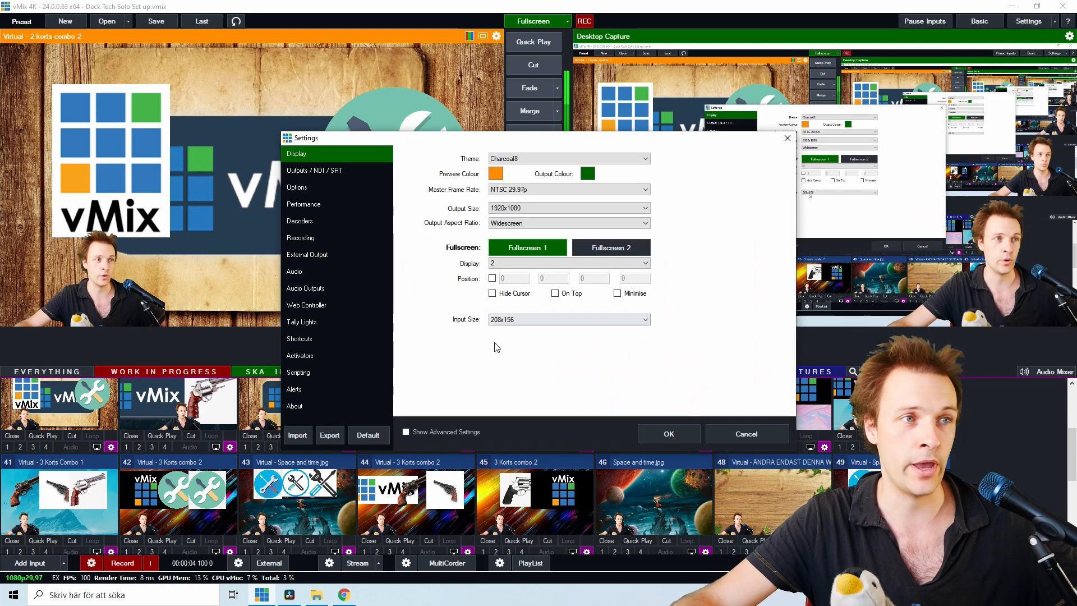
{"action": "left_click", "coordinate": [299, 339]}
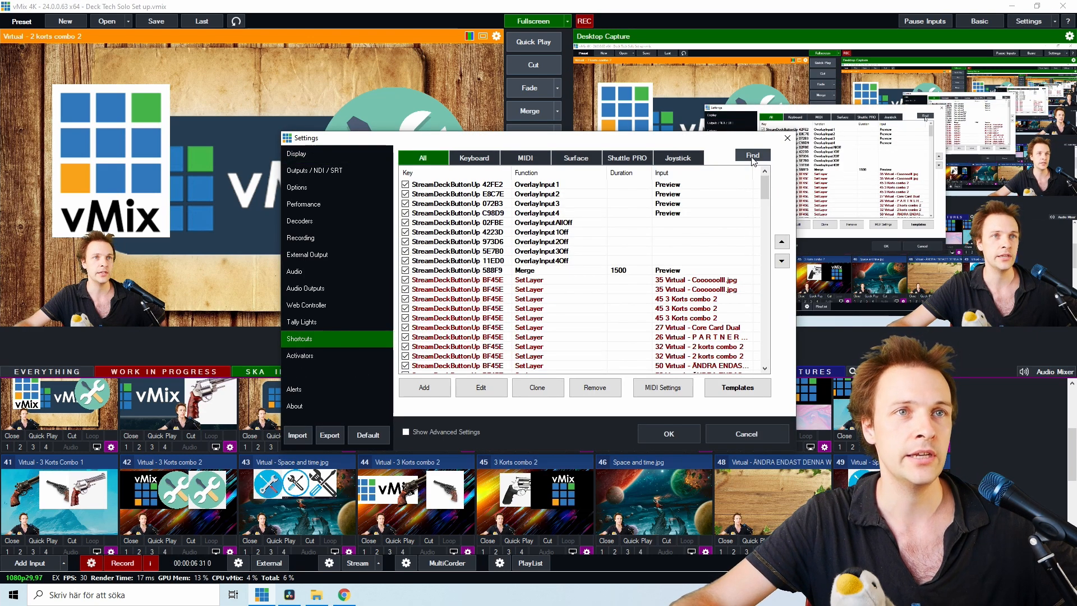
{"action": "left_click", "coordinate": [750, 154]}
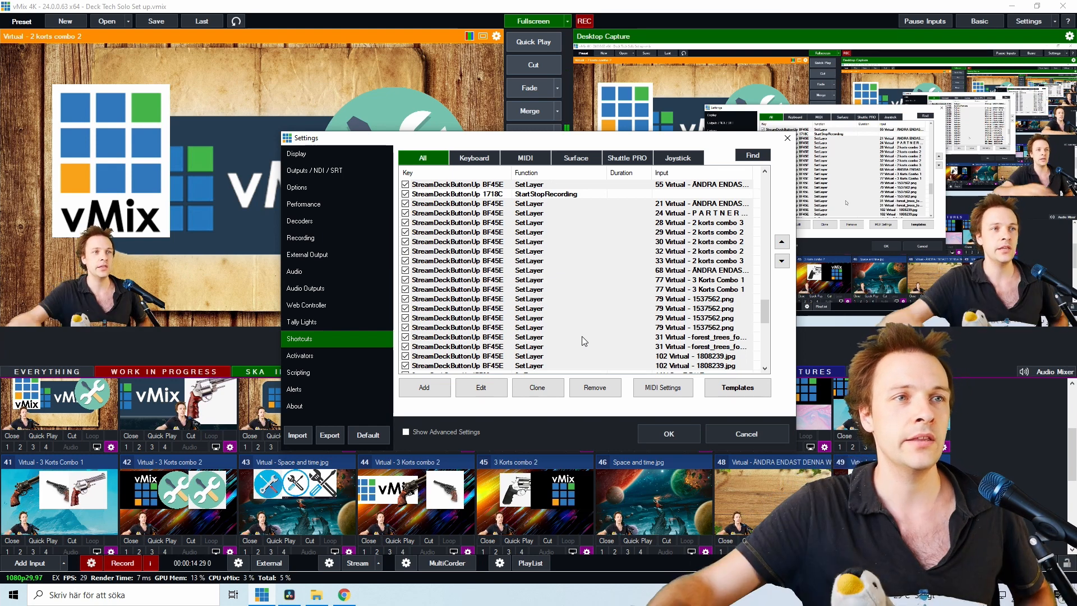
{"action": "scroll", "scroll_direction": "down", "scroll_amount": 3}
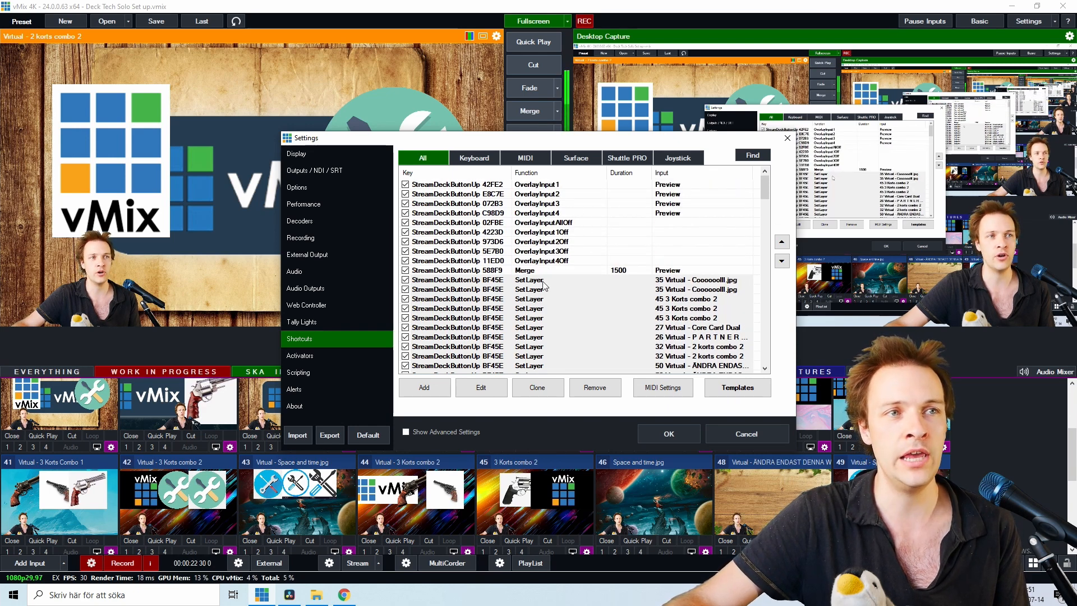
{"action": "scroll", "scroll_direction": "down", "scroll_amount": 3}
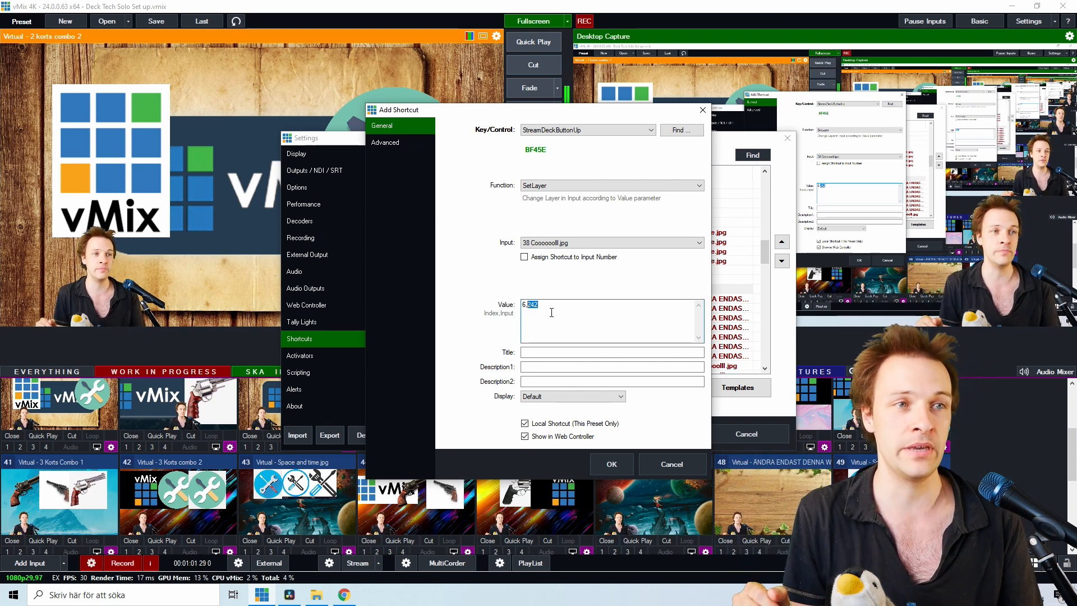
Save the new SetLayer shortcut for the Stream Deck button with OK
{"action": "left_click", "coordinate": [610, 464]}
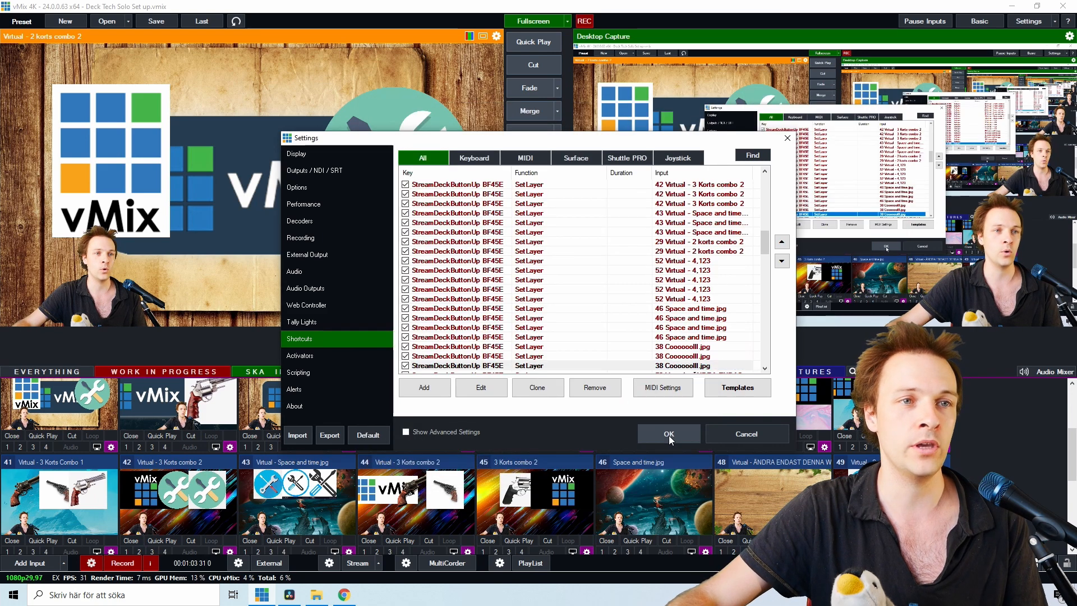
Close Settings keeping the shortcut changes and maximise the vMix window again
{"action": "left_click", "coordinate": [667, 434]}
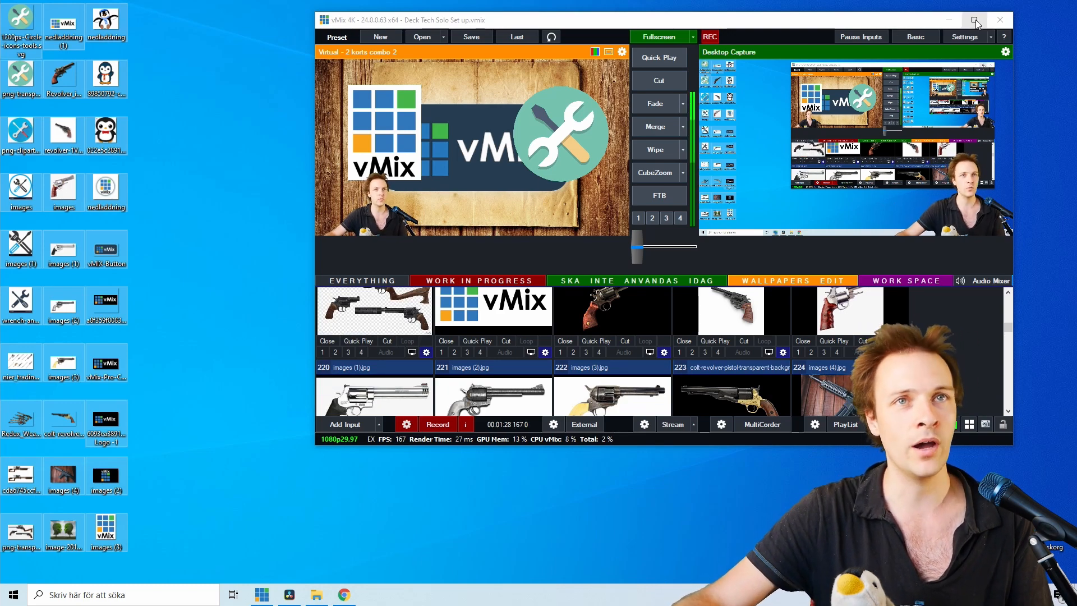
{"action": "left_click", "coordinate": [975, 21]}
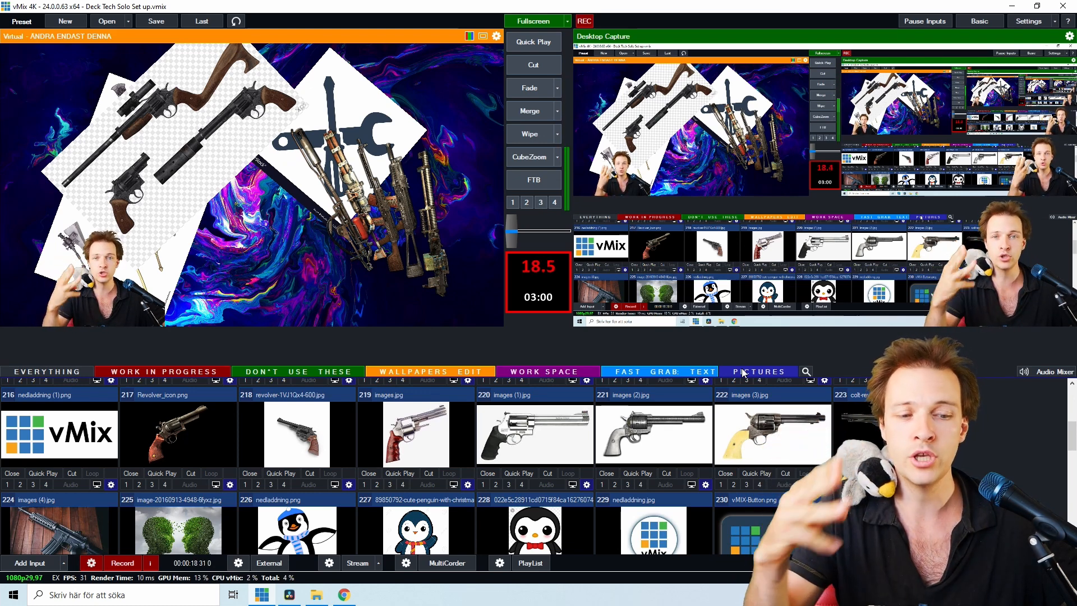
{"action": "mouse_move", "coordinate": [662, 371]}
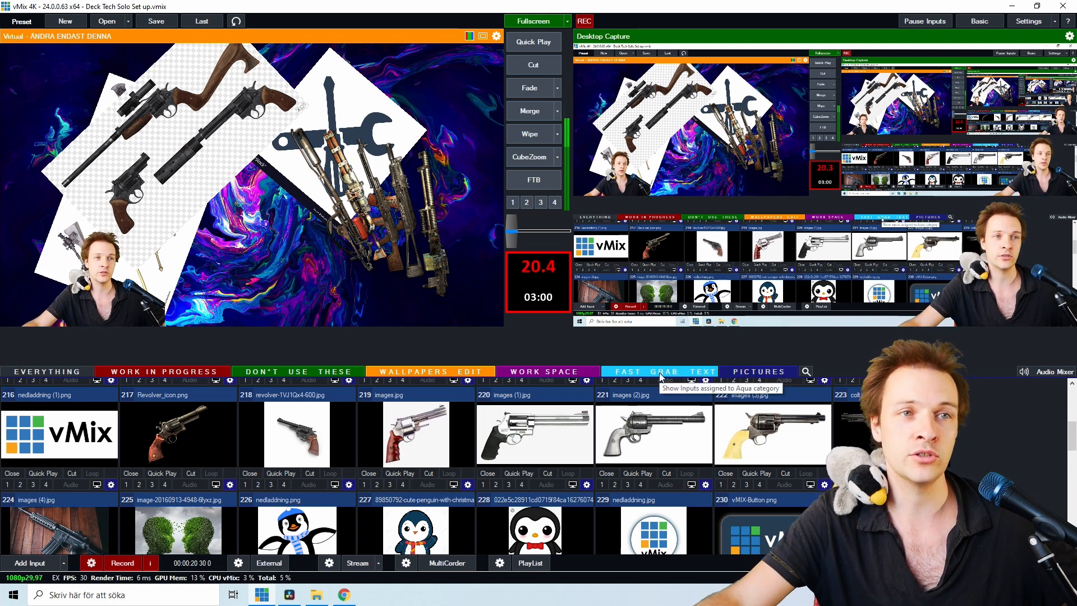
Check the FAST GRAB TEXT category, then close Input Categories to list the virtual wallpaper inputs from 21 onward
{"action": "left_click", "coordinate": [662, 371]}
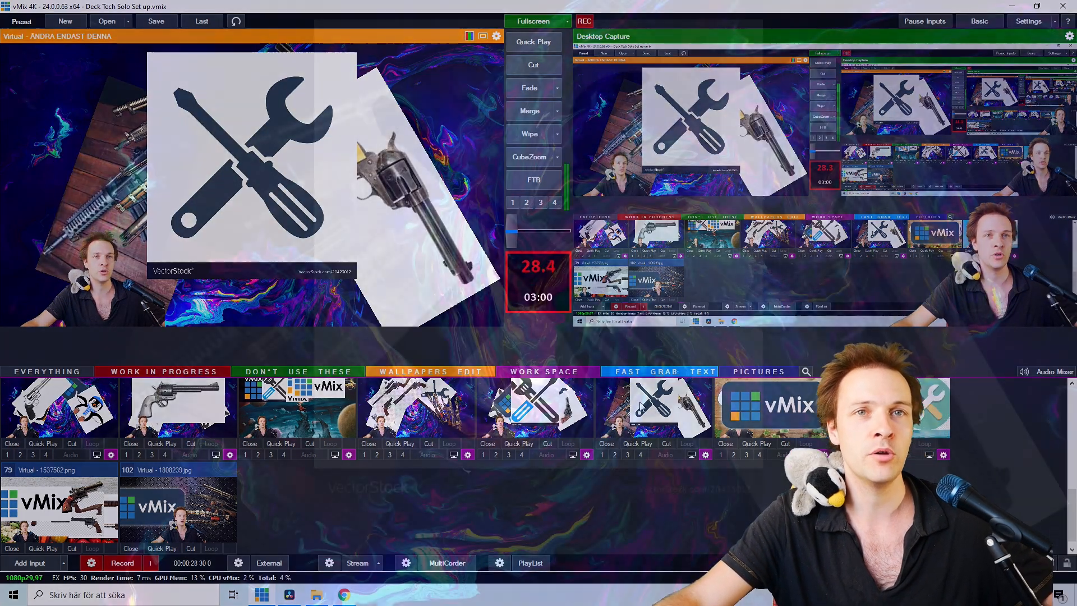
{"action": "left_click", "coordinate": [533, 20]}
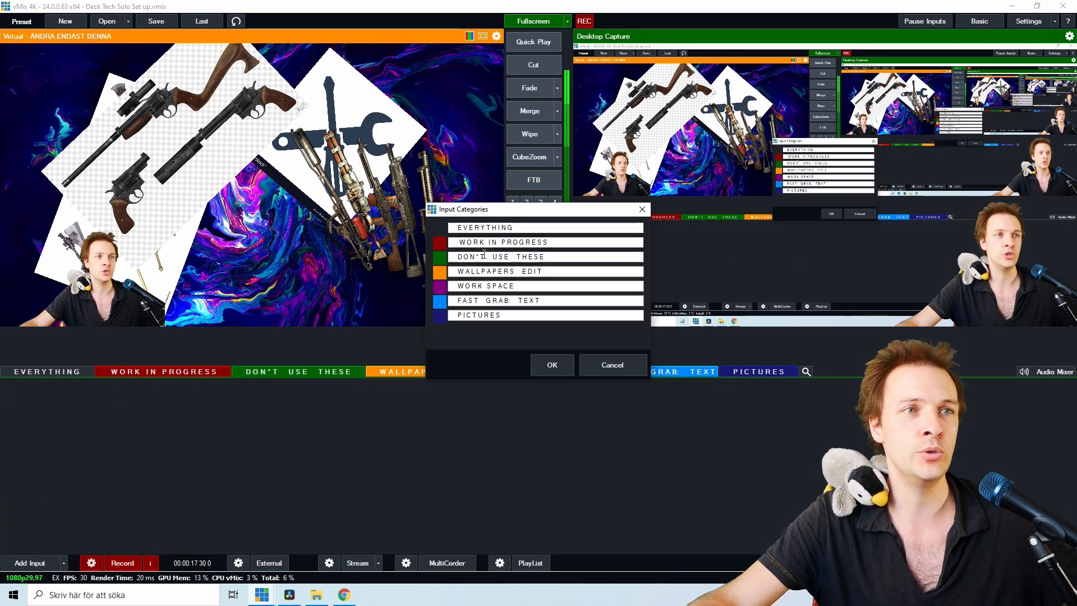
{"action": "left_click", "coordinate": [552, 364]}
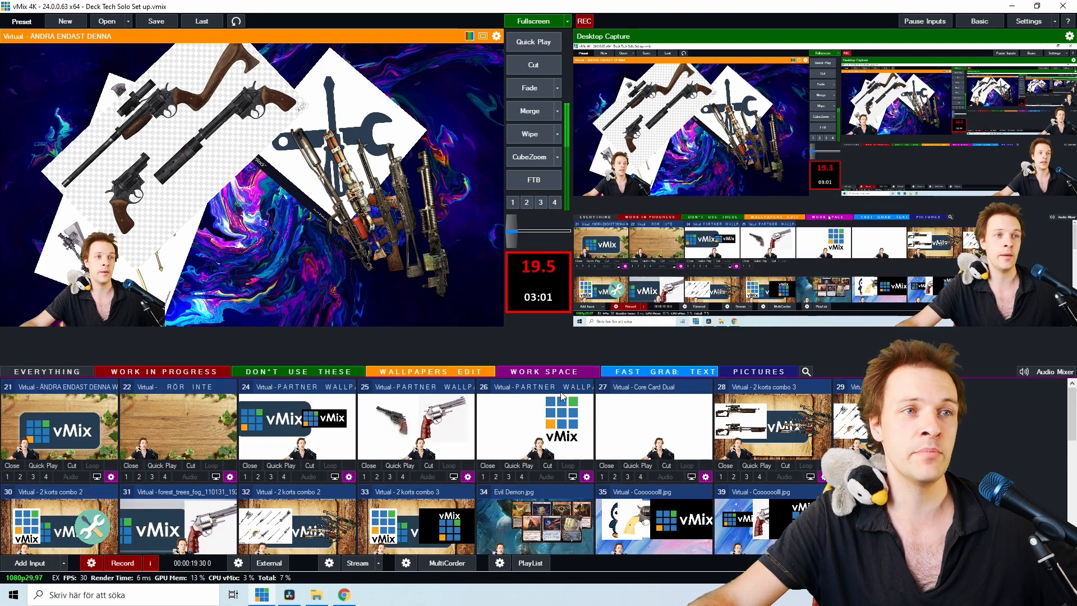
Scroll the input list of original wallpaper and picture sources
{"action": "scroll", "scroll_direction": "down", "scroll_amount": 3}
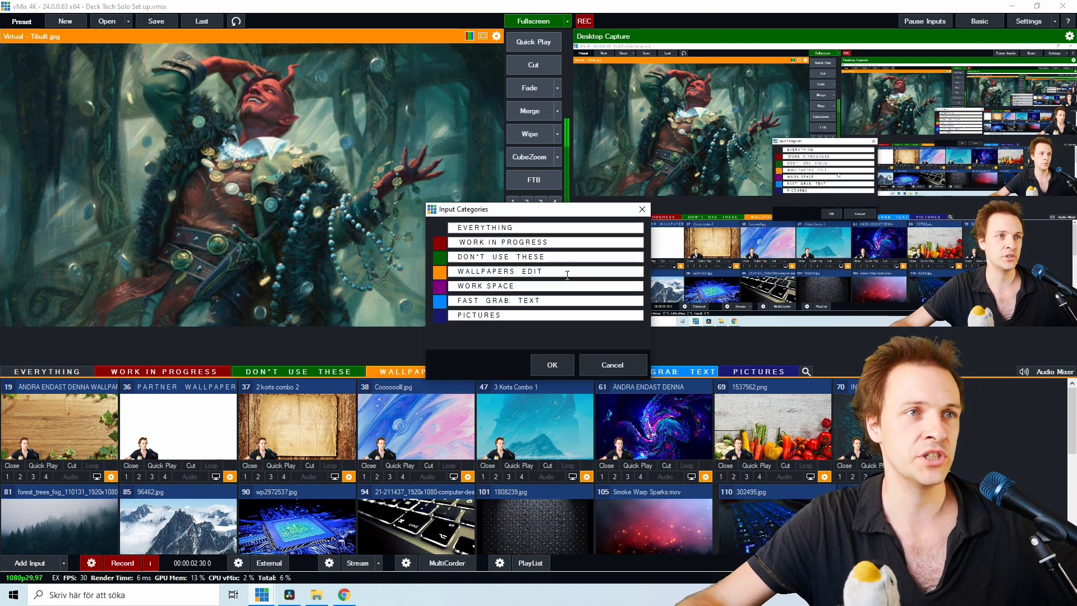
Close Input Categories and preview a virtual copy of the blue-and-pink swirl wallpaper
{"action": "left_click", "coordinate": [552, 364]}
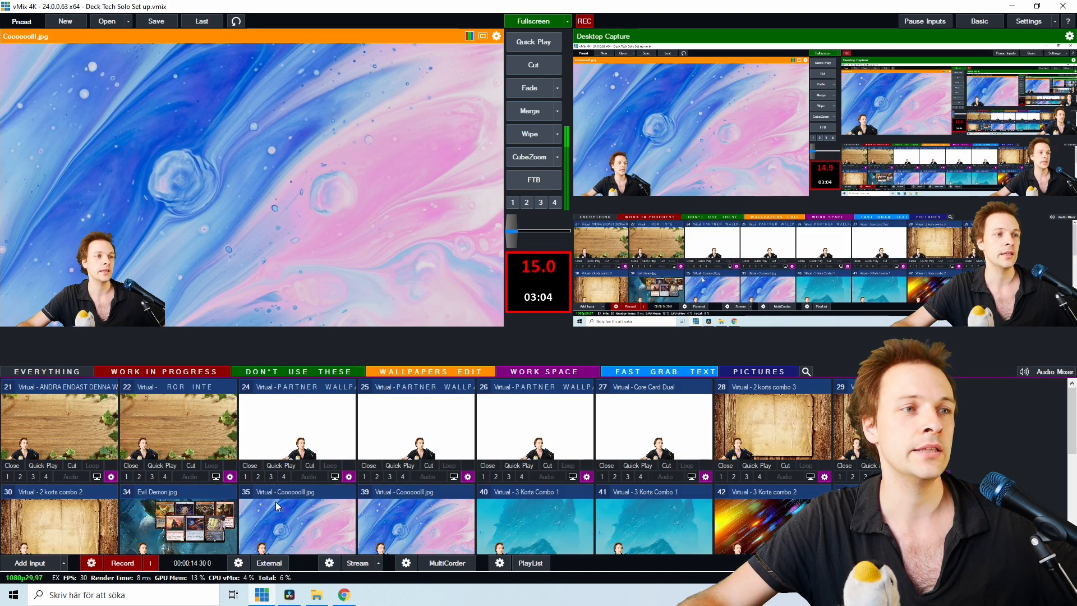
{"action": "left_click", "coordinate": [295, 491]}
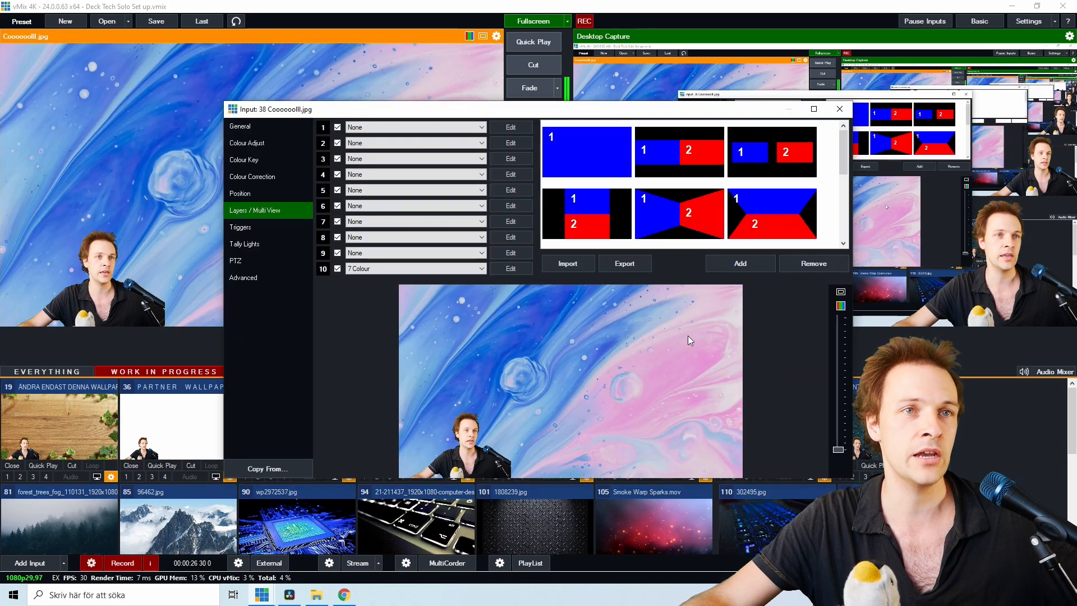
From the General settings of input 38, start Change to browse for a replacement picture
{"action": "left_click", "coordinate": [240, 127]}
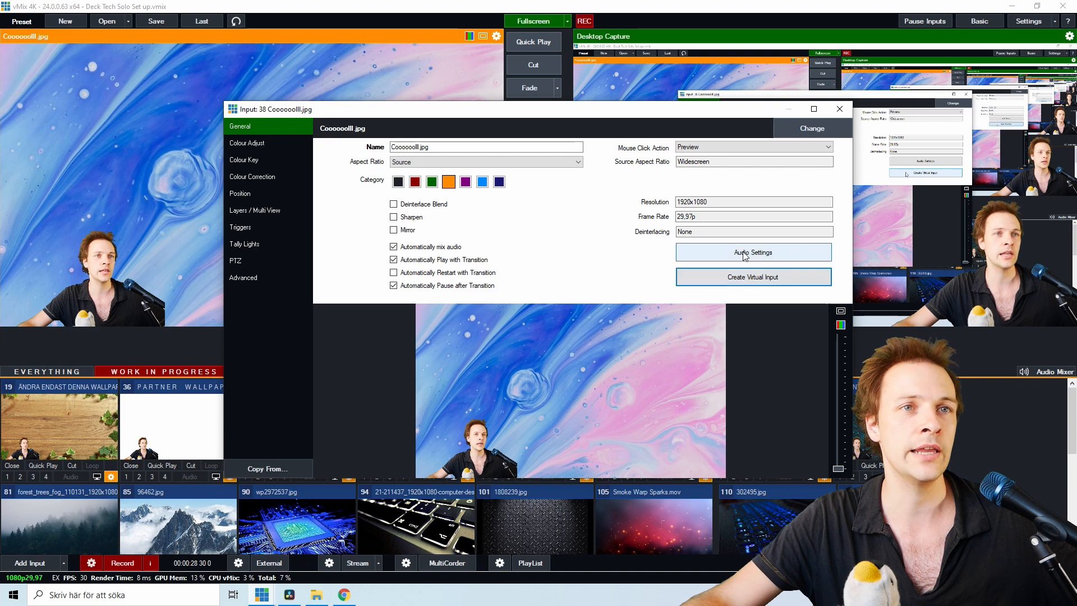
{"action": "left_click", "coordinate": [839, 109]}
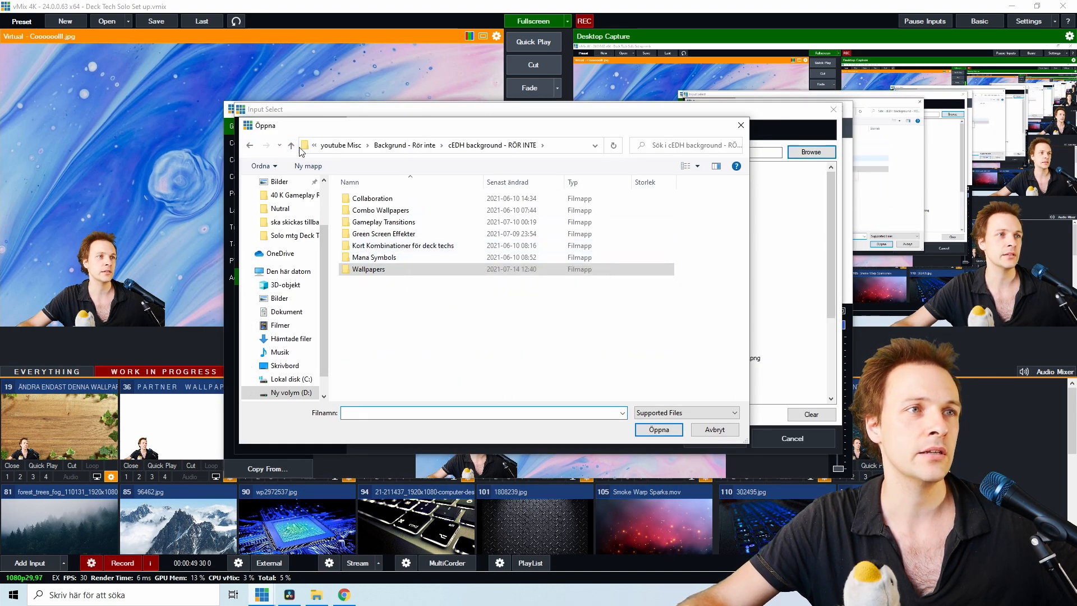
Replace the swirl wallpaper's source with the 96462.jpg mountain picture and confirm Input Select
{"action": "left_click", "coordinate": [289, 145]}
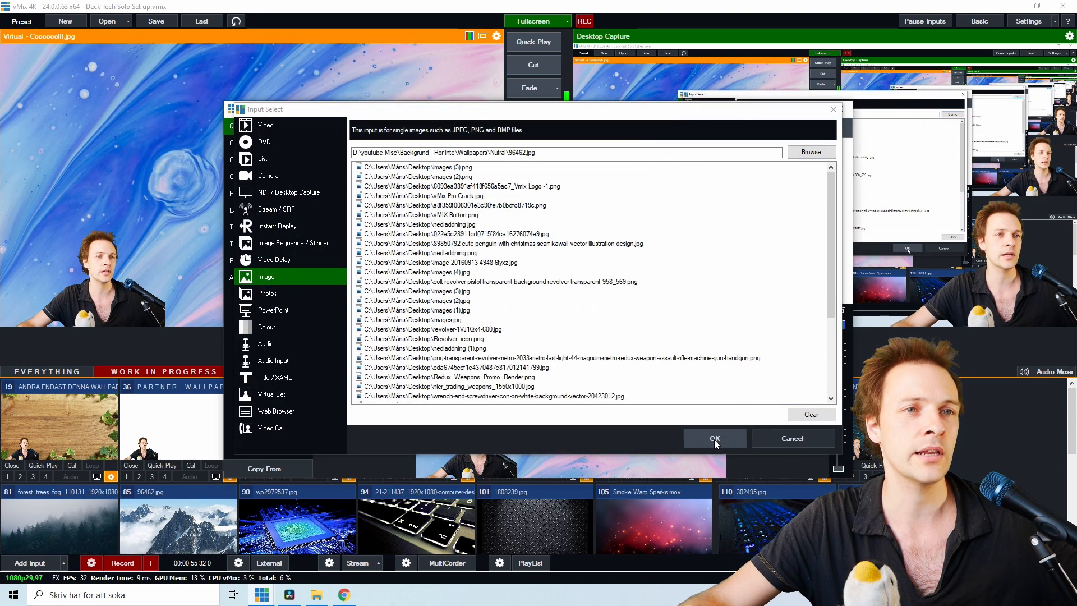
{"action": "left_click", "coordinate": [713, 438]}
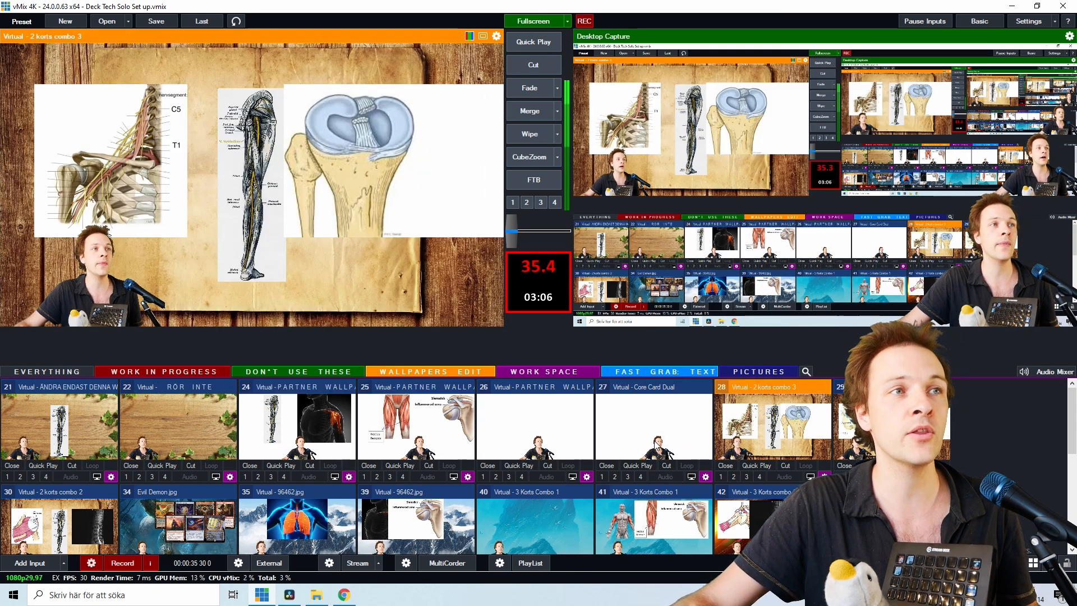
Preview the three-card combo with anatomy pictures over the updated wallpapers
{"action": "left_click", "coordinate": [653, 522]}
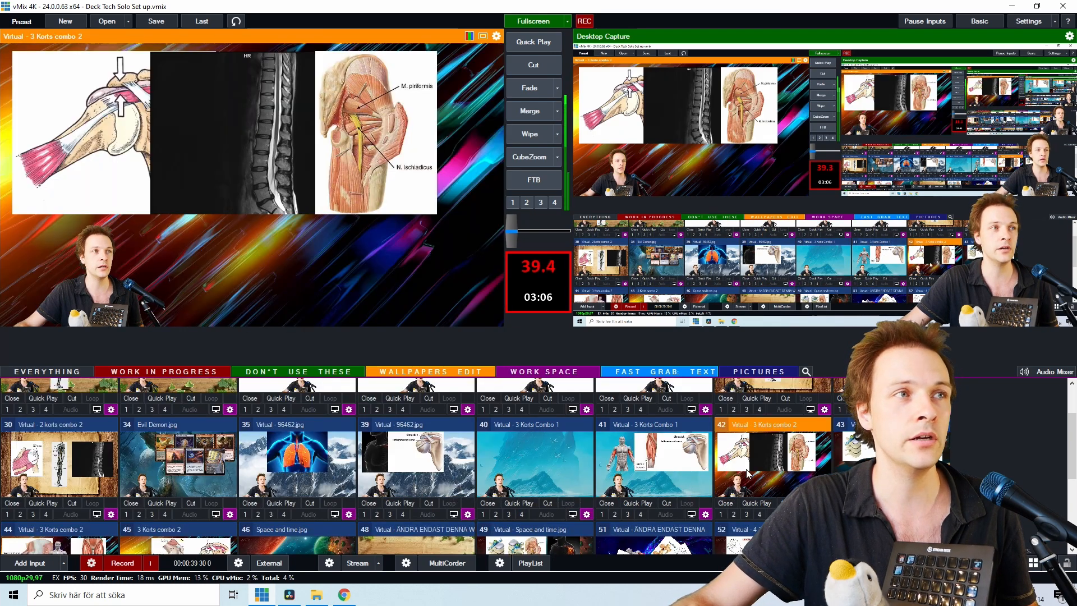
{"action": "scroll", "scroll_direction": "down", "scroll_amount": 3}
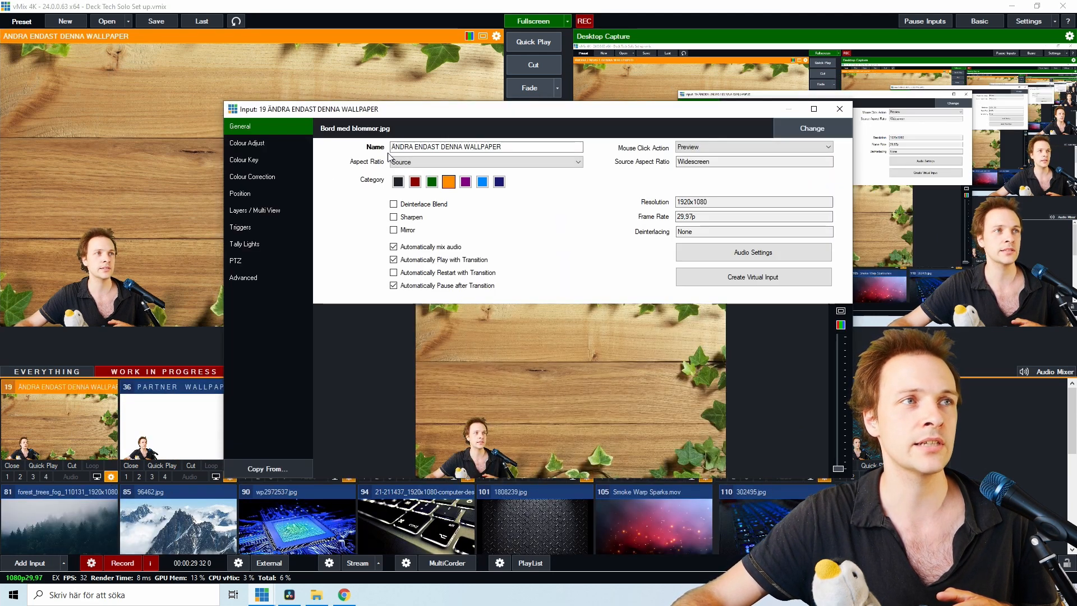
Replace the wood-table wallpaper's source with a plain Colour input
{"action": "left_click", "coordinate": [811, 128]}
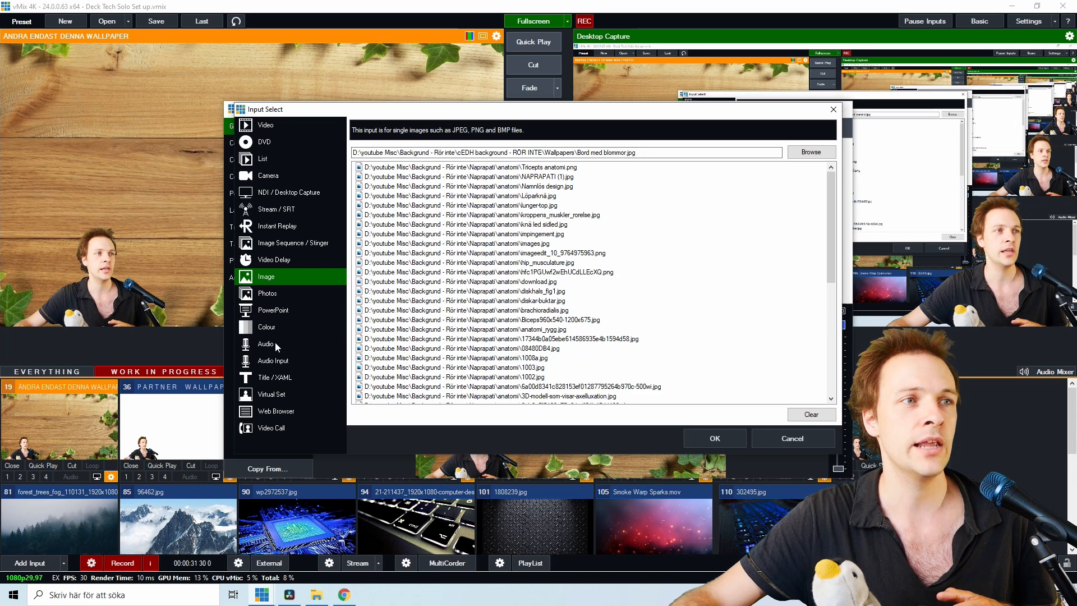
{"action": "left_click", "coordinate": [267, 326]}
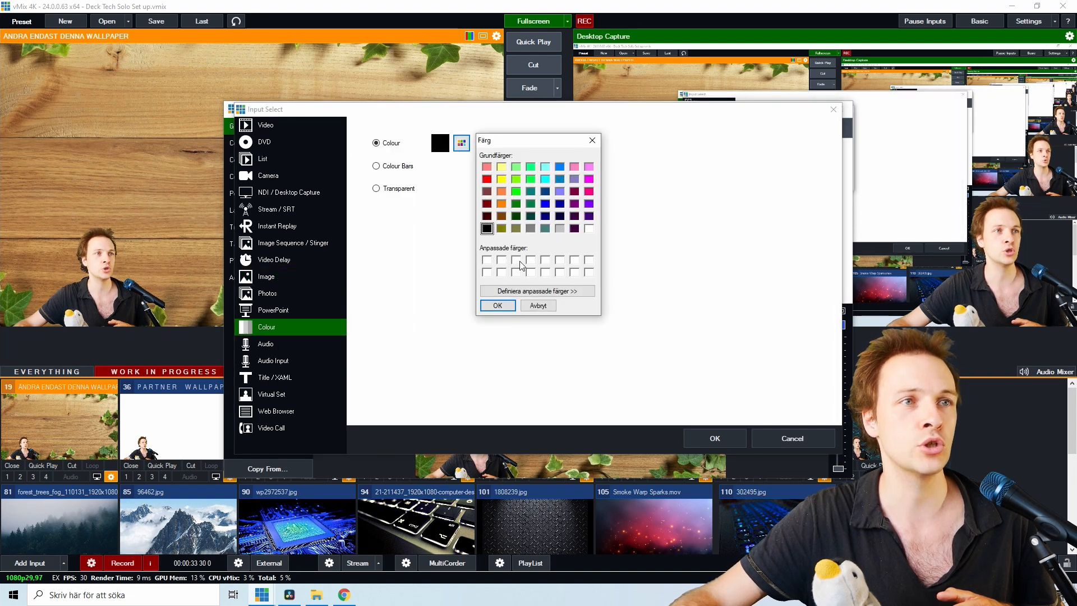